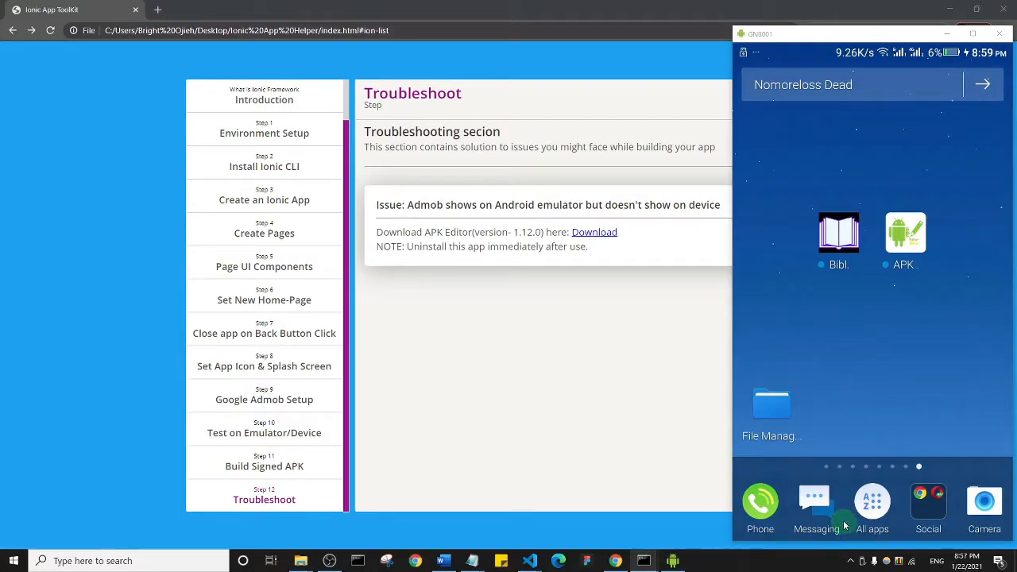
pyautogui.moveTo(491, 159)
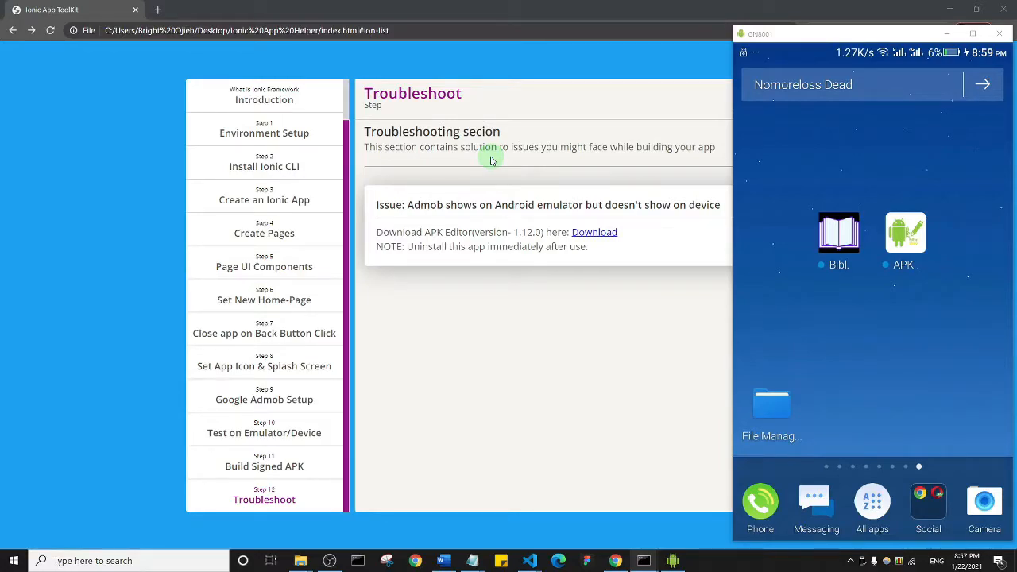
pyautogui.moveTo(791, 316)
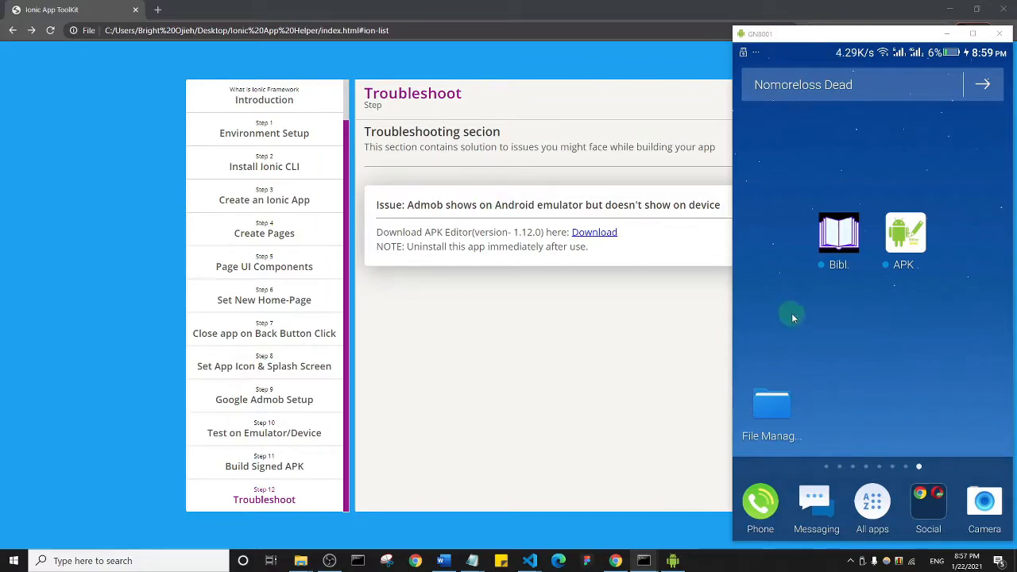
pyautogui.moveTo(890, 206)
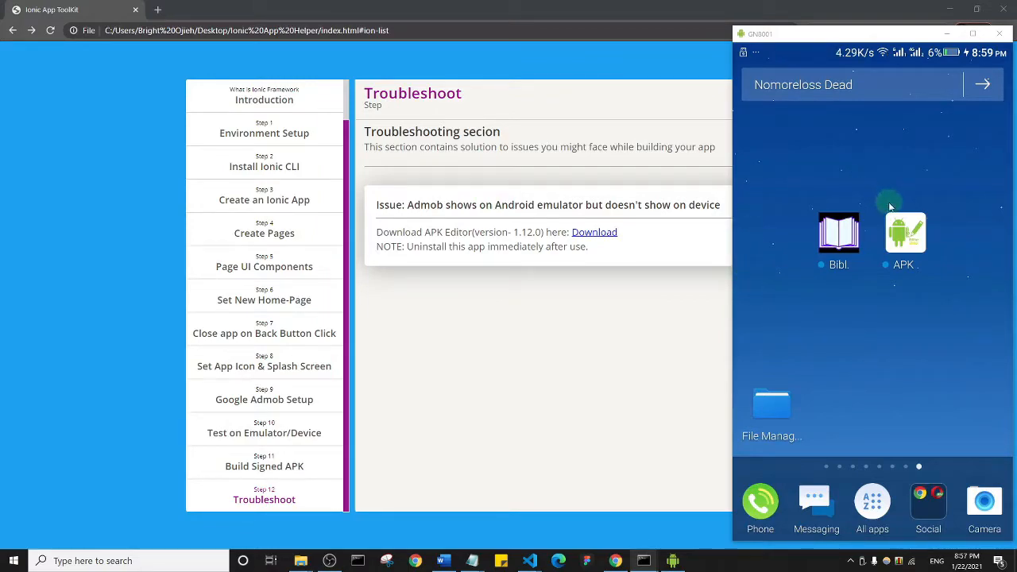
pyautogui.moveTo(819, 289)
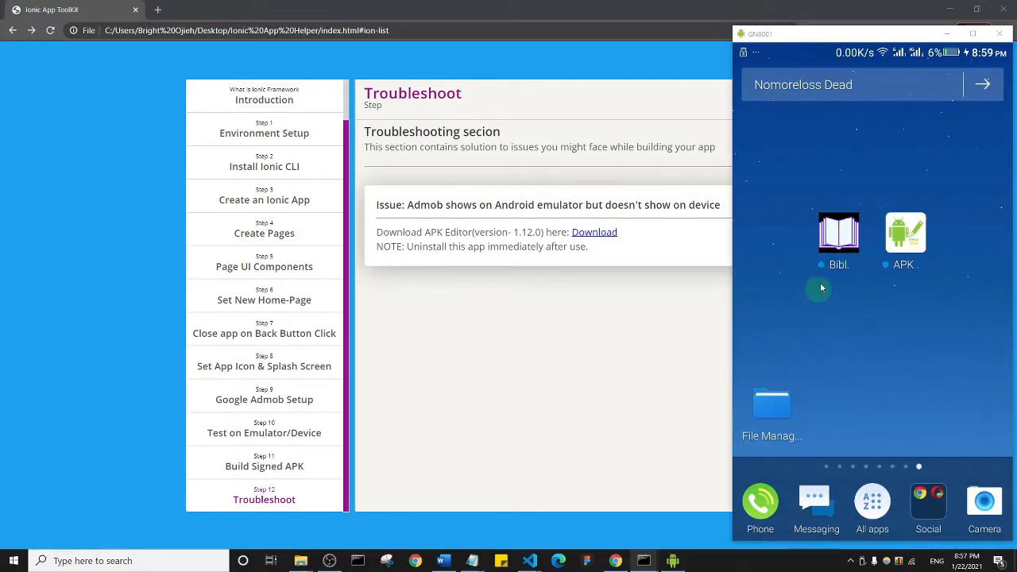
pyautogui.moveTo(787, 283)
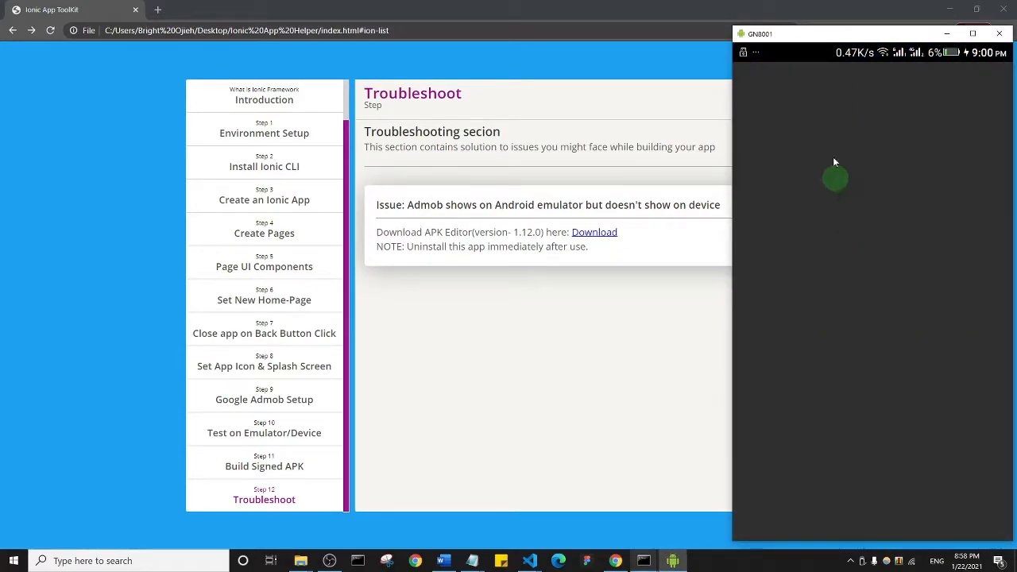
pyautogui.moveTo(836, 171)
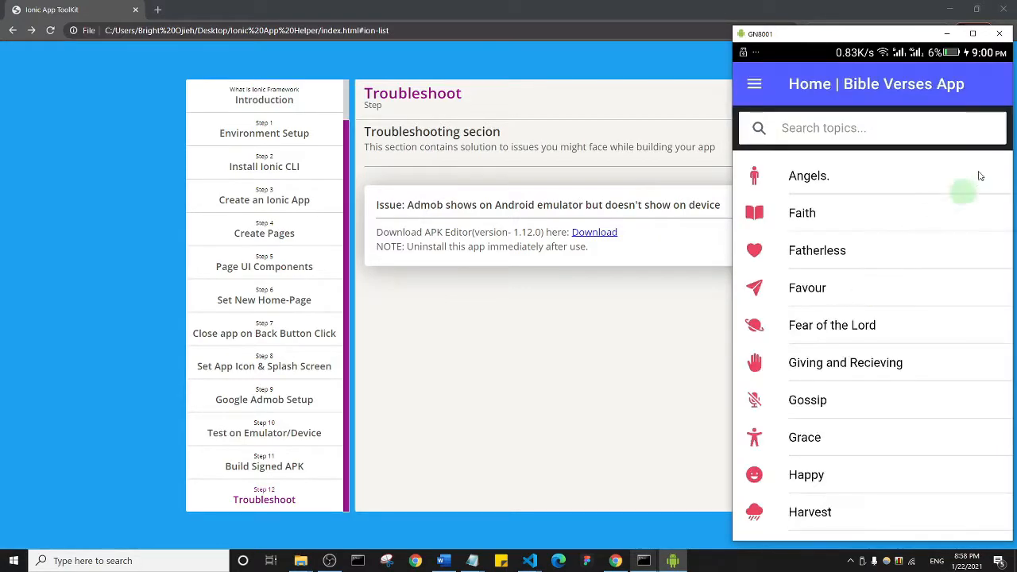
pyautogui.moveTo(872, 245)
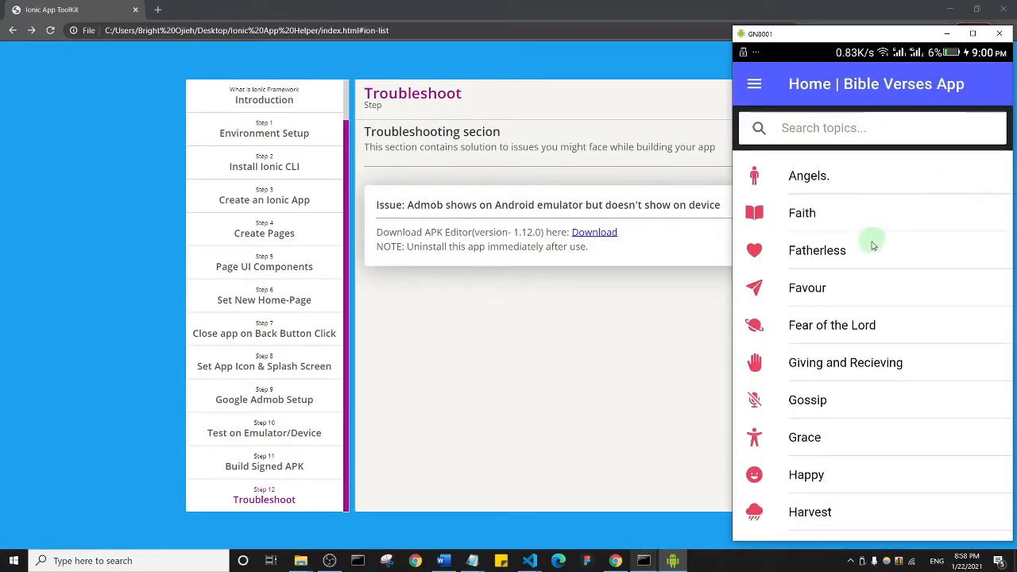
pyautogui.moveTo(835, 369)
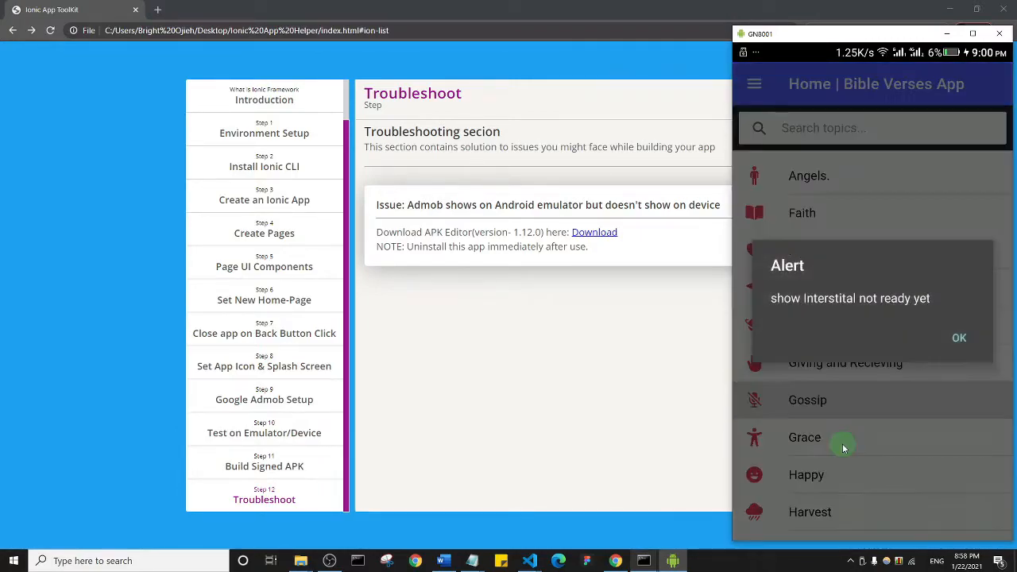
pyautogui.moveTo(791, 308)
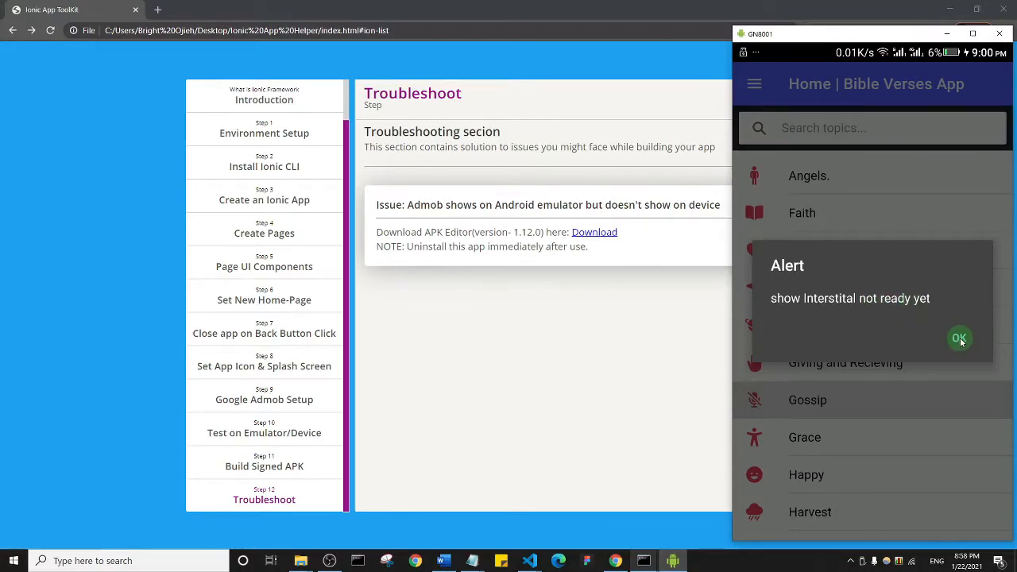
# Step: Dismiss the interstitial-not-ready alert and return from the Gossip verses to the topic list
pyautogui.click(960, 339)
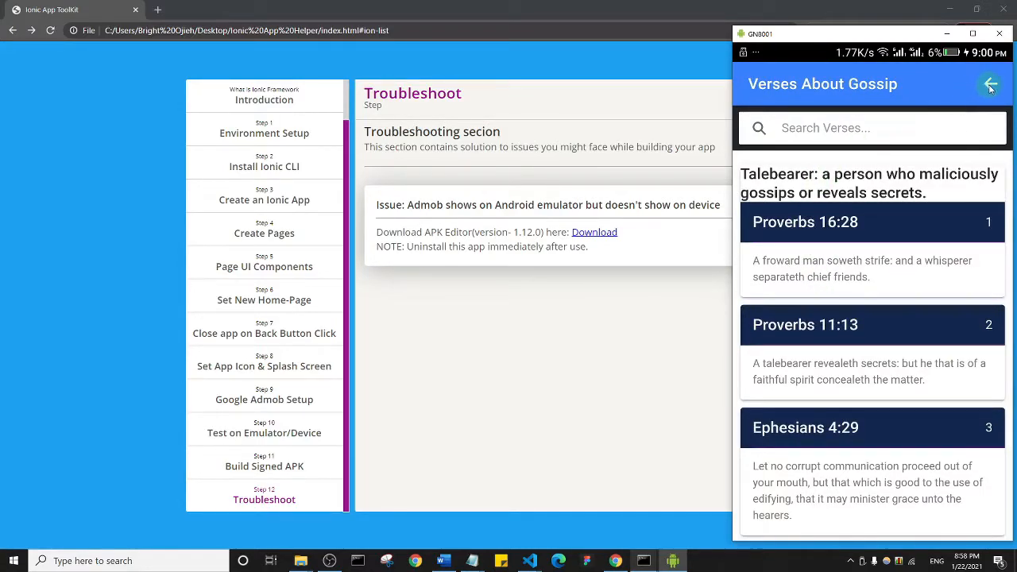
pyautogui.click(991, 82)
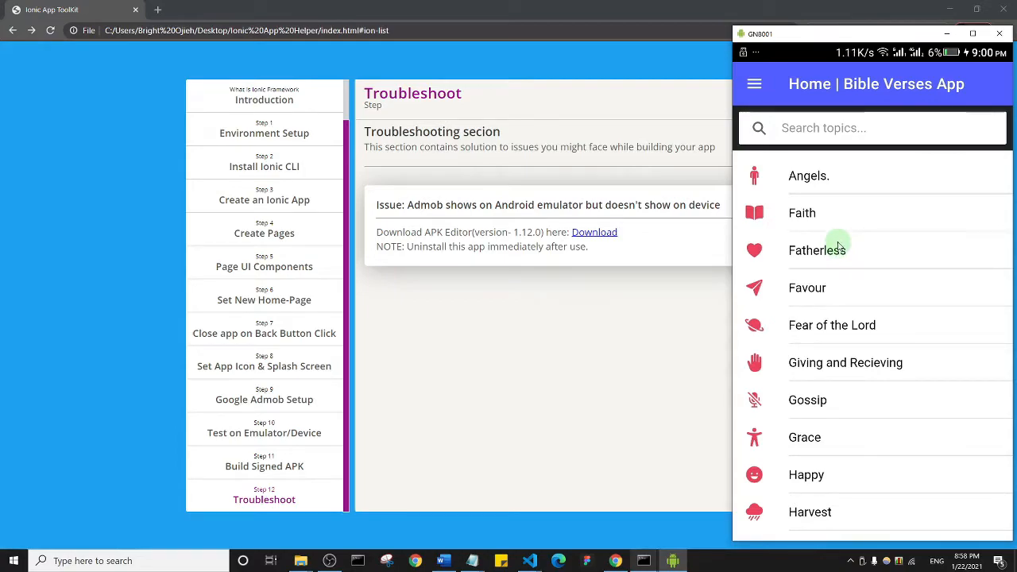
pyautogui.moveTo(842, 108)
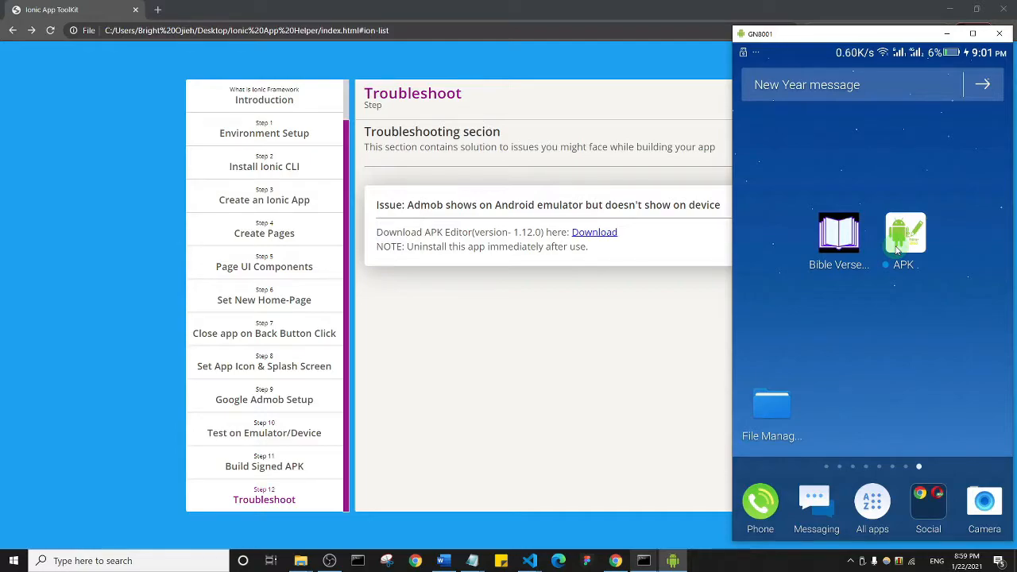
pyautogui.moveTo(889, 268)
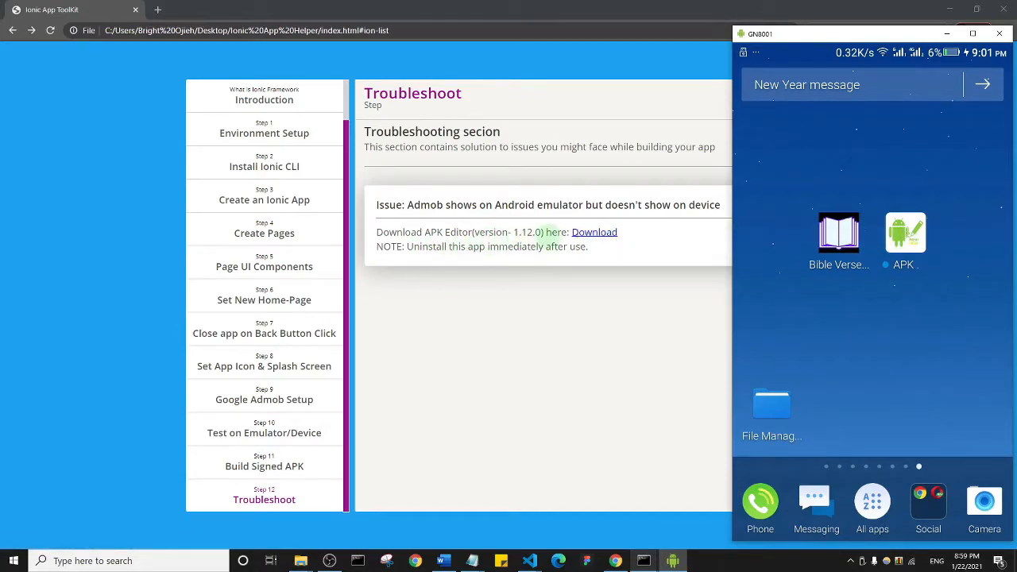
pyautogui.moveTo(652, 232)
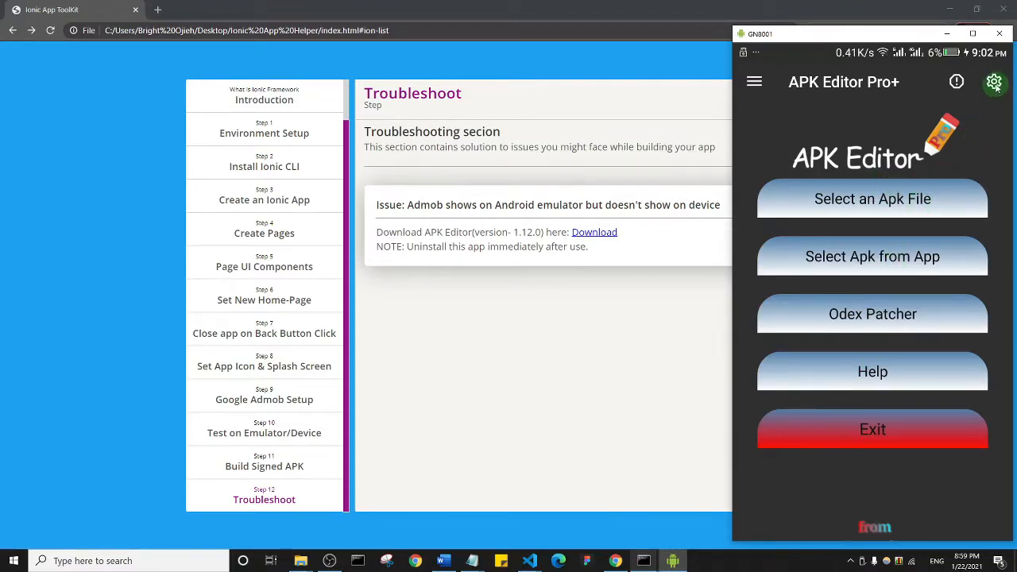
# Step: Bring the APK Building section of APK Editor Pro+'s Settings into view
pyautogui.click(995, 83)
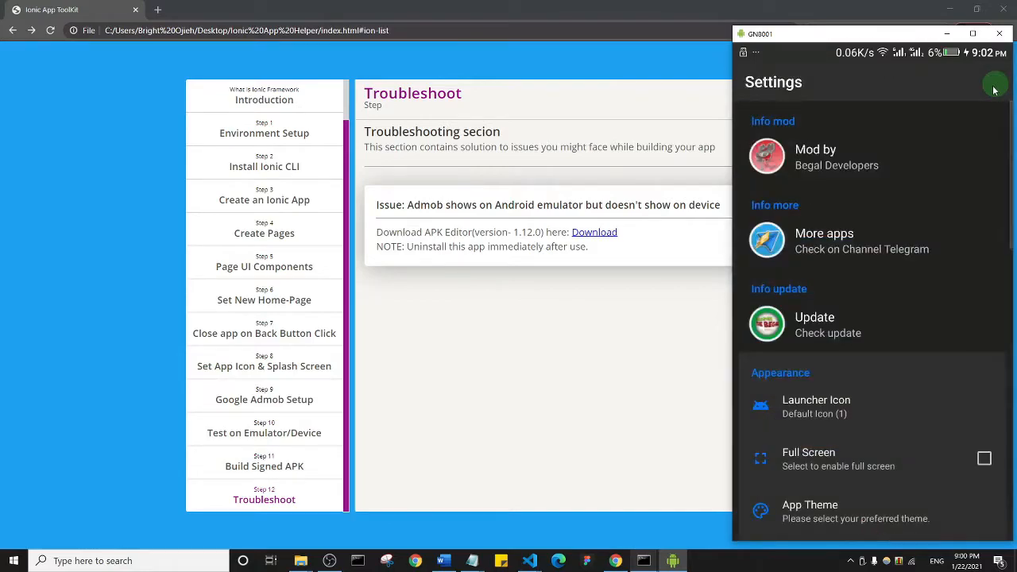
pyautogui.scroll(-3)
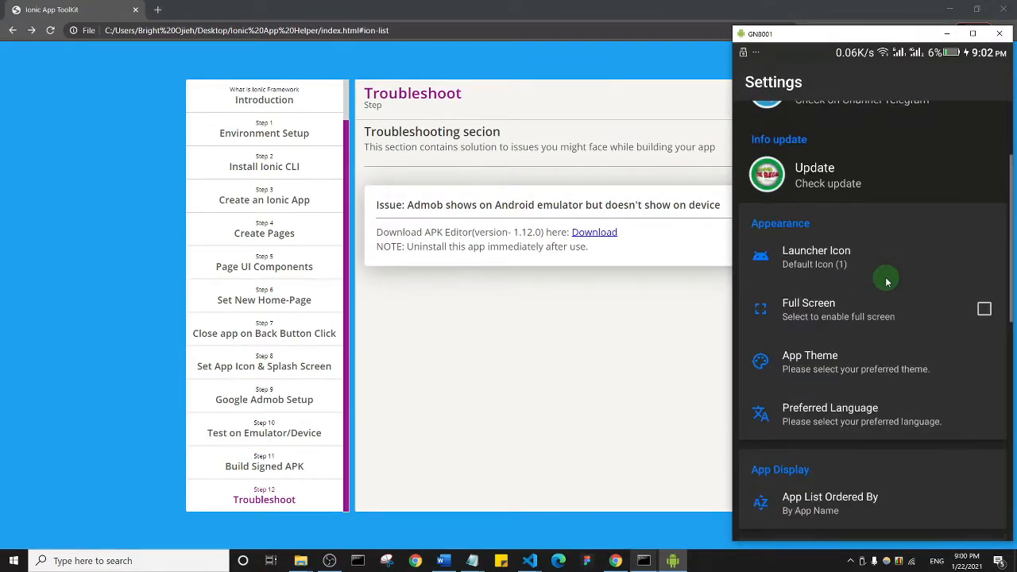
pyautogui.scroll(-3)
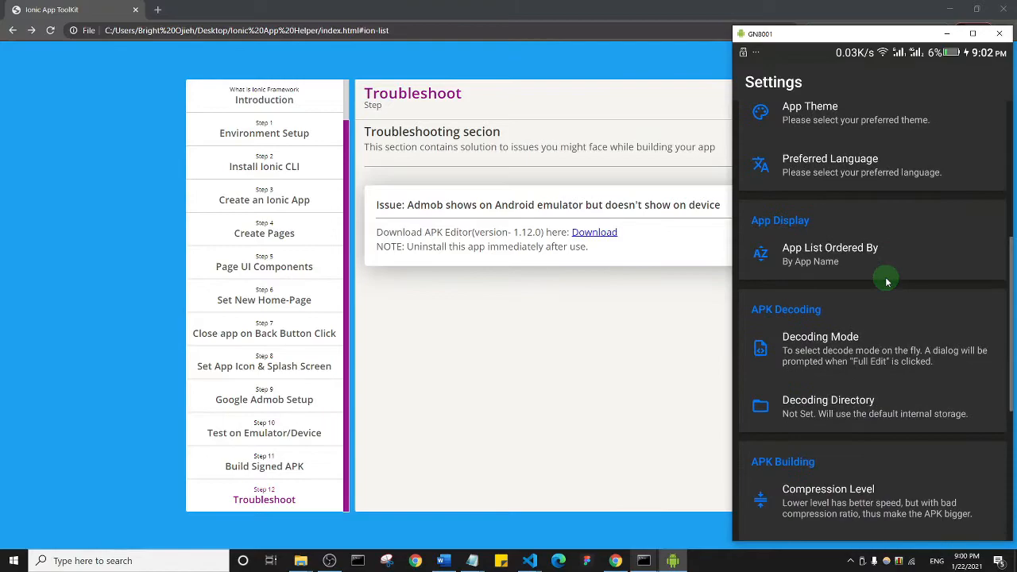
pyautogui.scroll(-3)
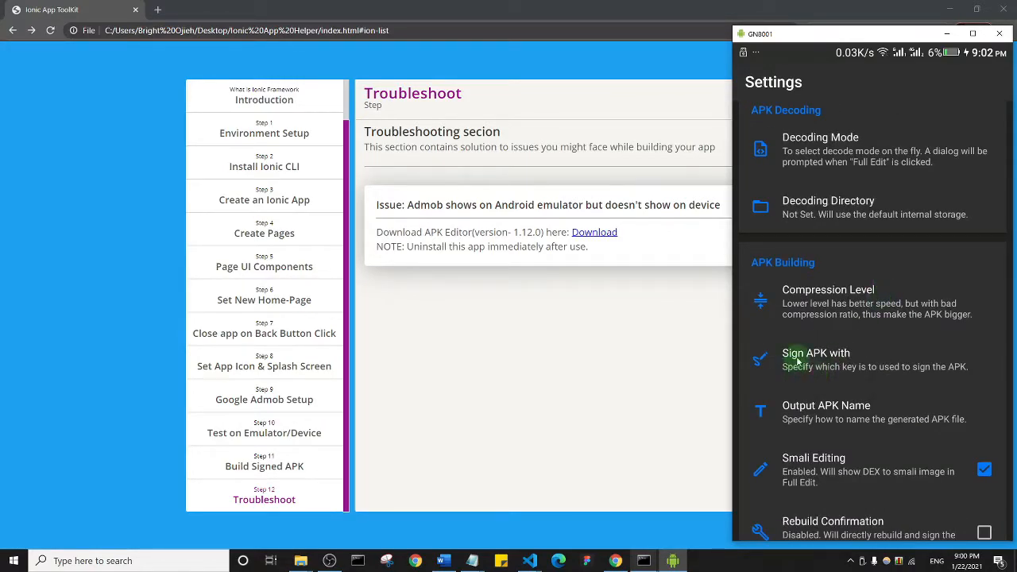
pyautogui.moveTo(811, 359)
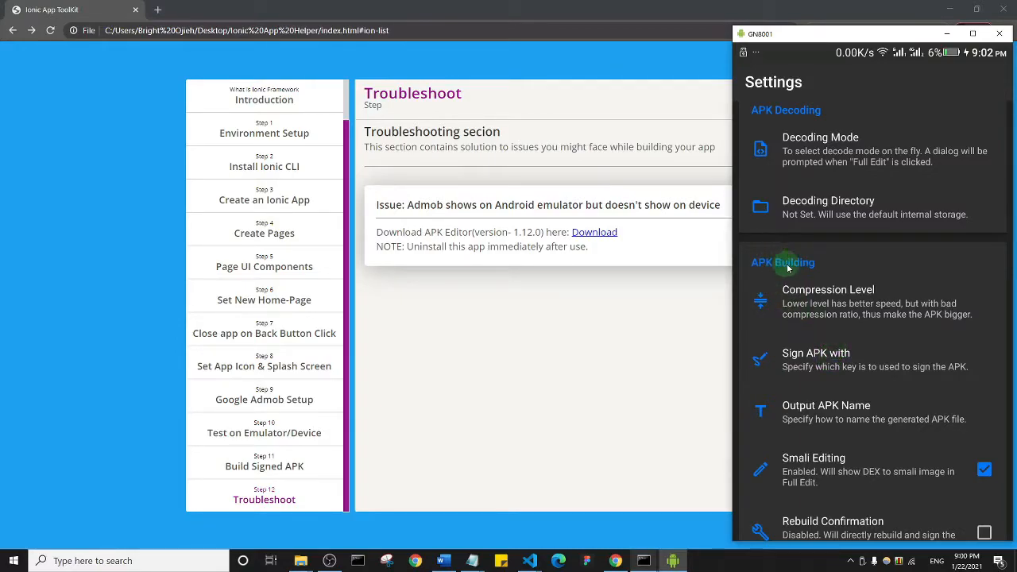
pyautogui.moveTo(829, 362)
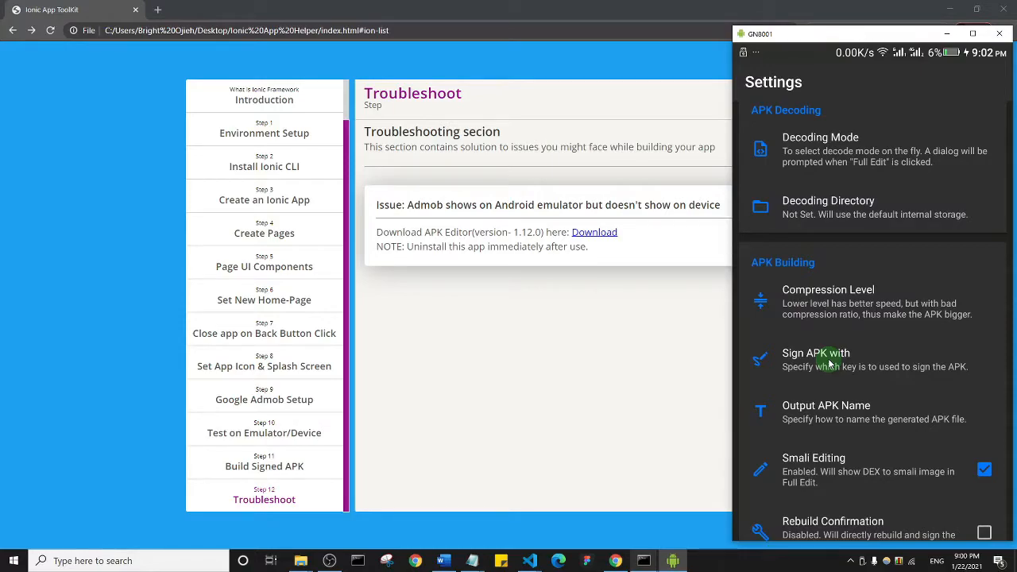
# Step: Review the signing-key choices, leave testkey selected, and return to the main menu
pyautogui.click(816, 353)
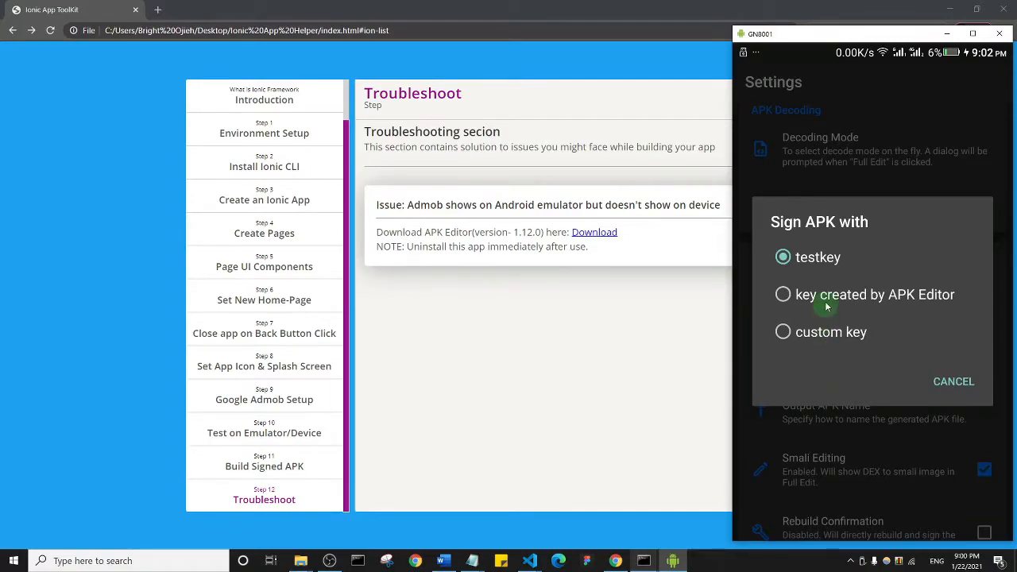
pyautogui.moveTo(923, 301)
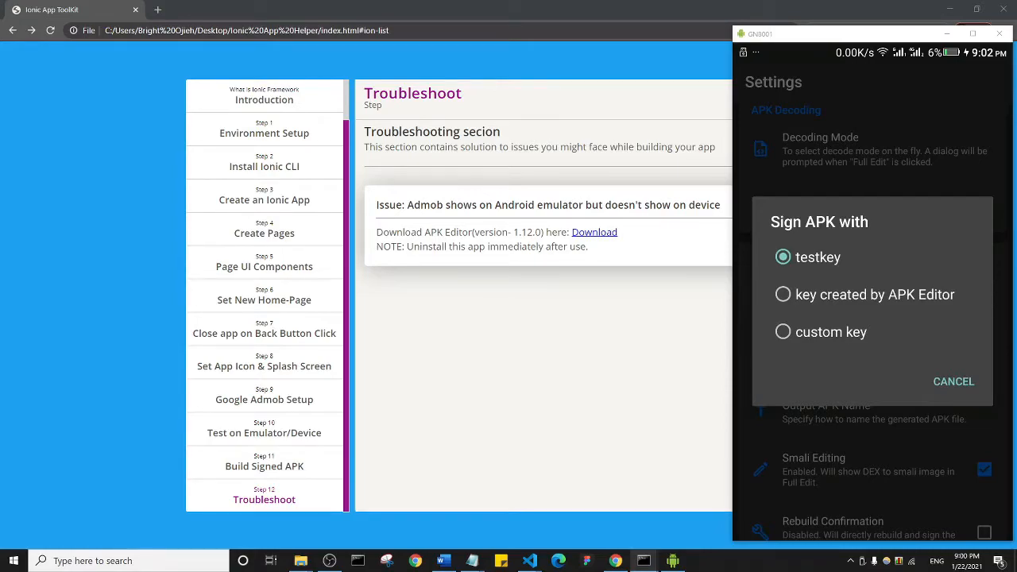
pyautogui.click(953, 381)
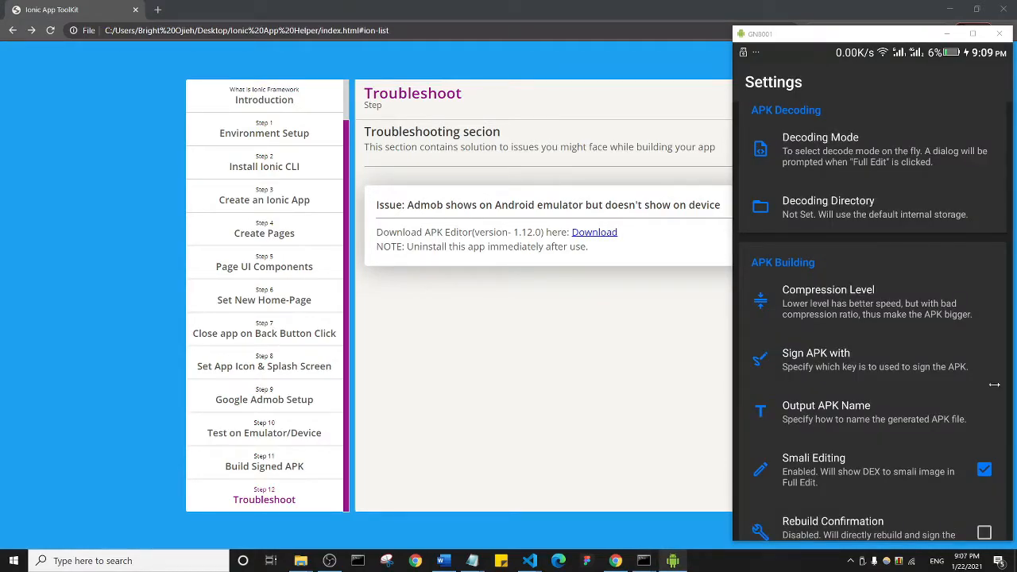
pyautogui.click(816, 353)
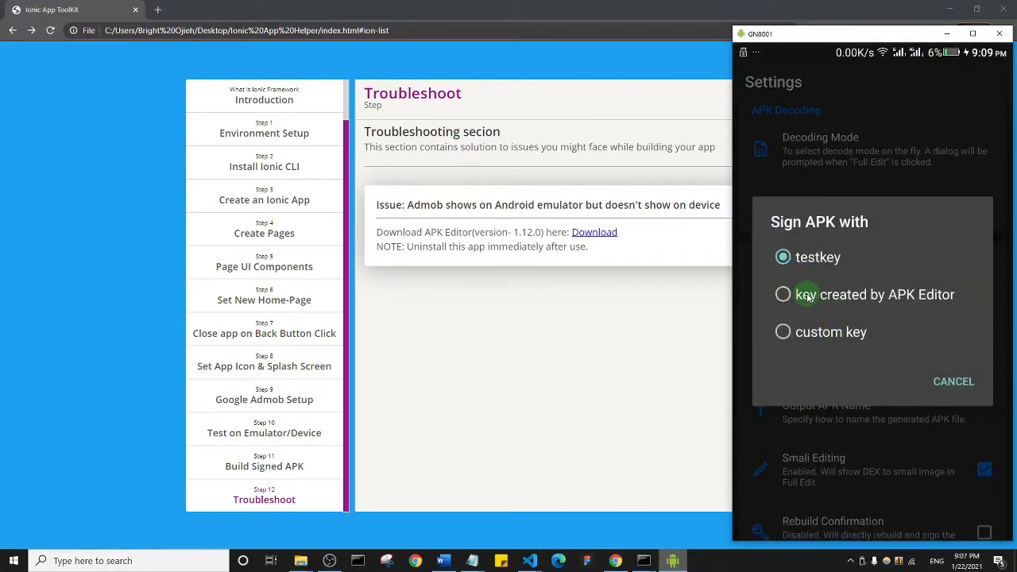
pyautogui.click(953, 381)
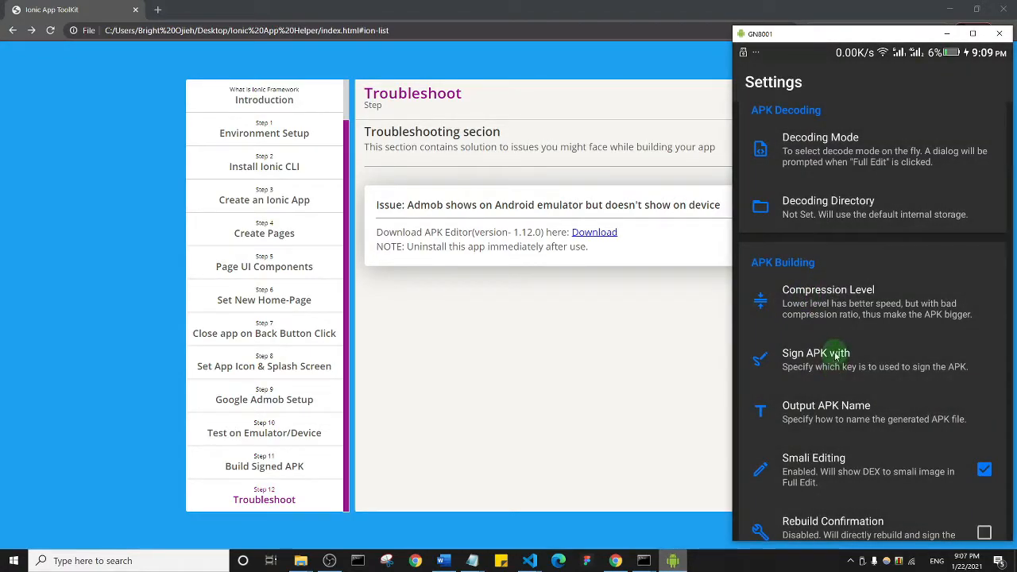
pyautogui.moveTo(834, 295)
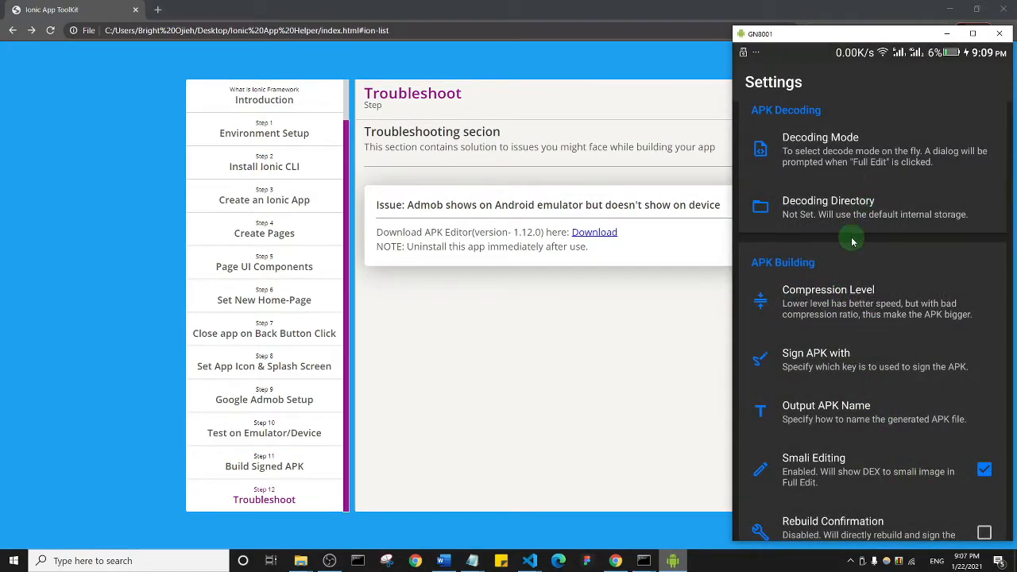
pyautogui.scroll(-3)
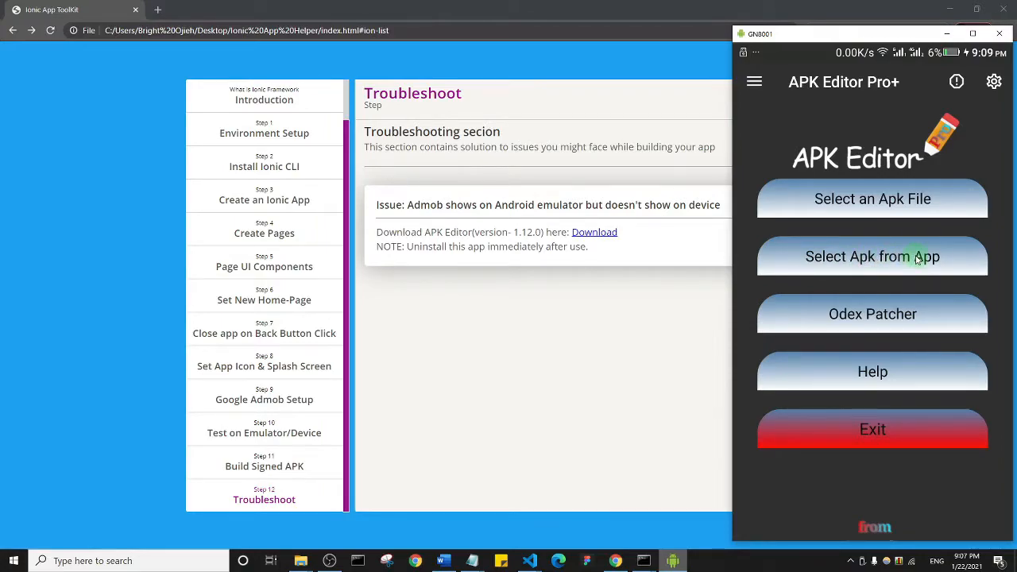
pyautogui.moveTo(896, 264)
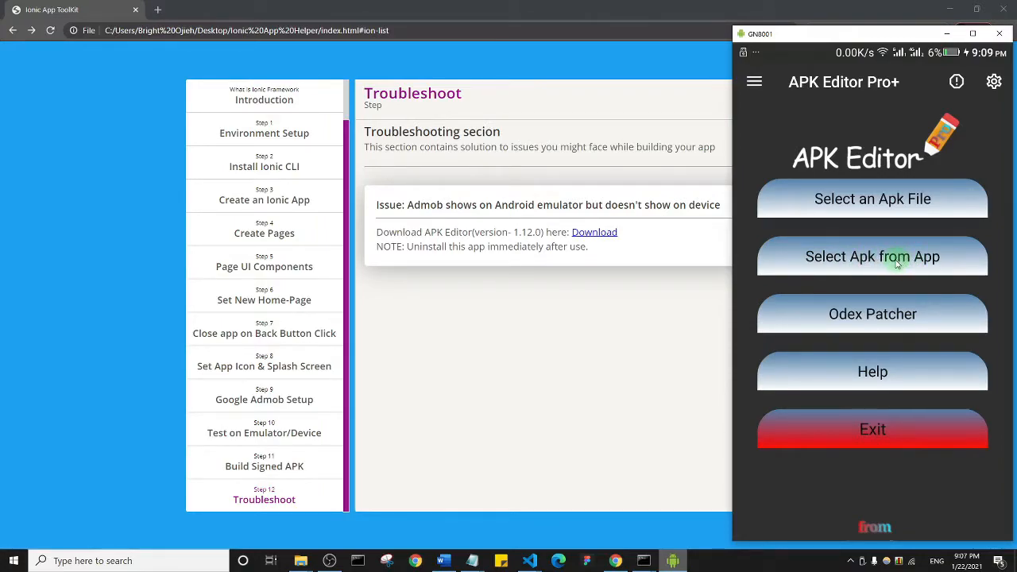
# Step: Pick Bible Verses App from the installed apps to reach its Decode dialog
pyautogui.click(873, 256)
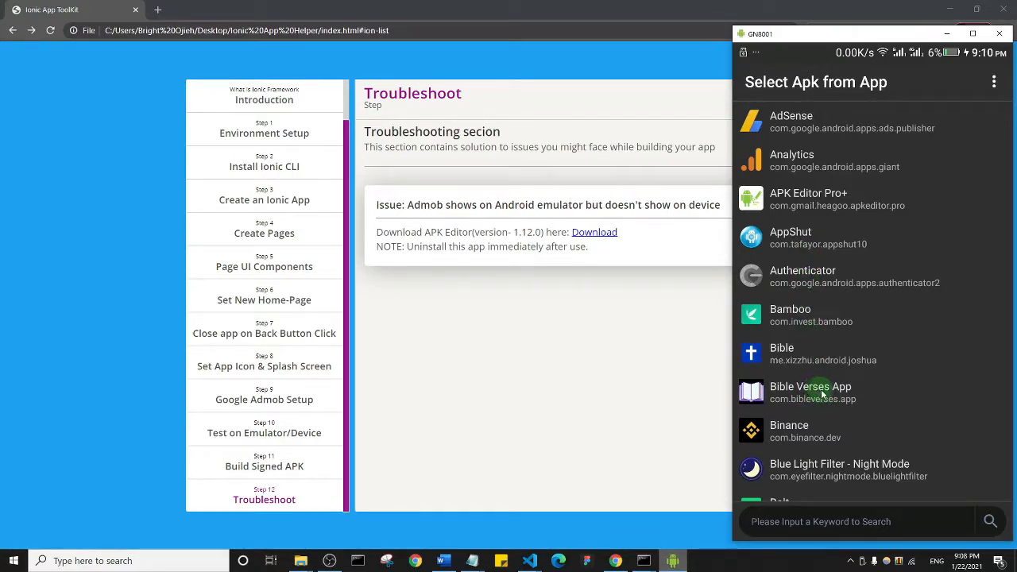
pyautogui.click(810, 390)
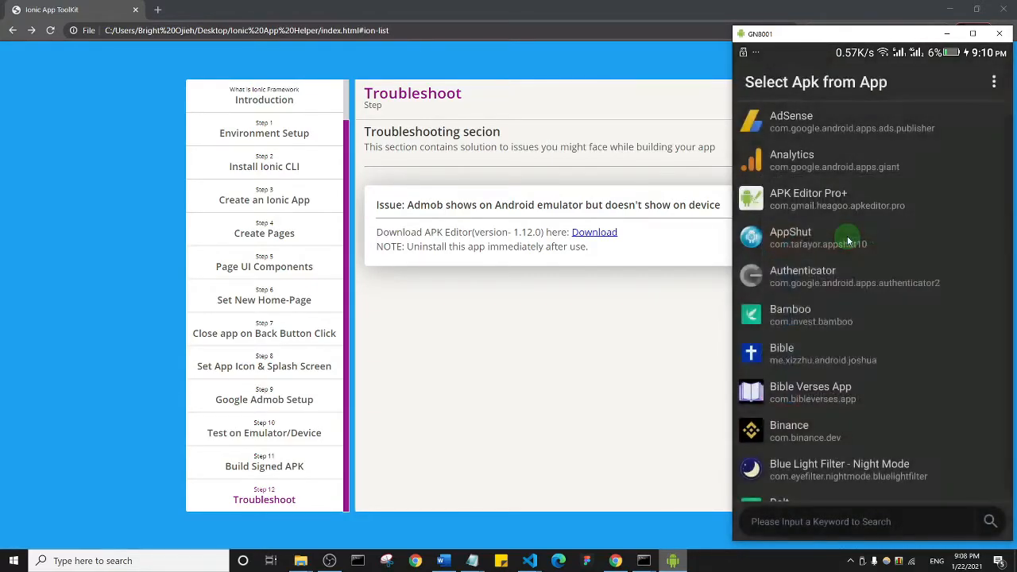
pyautogui.click(849, 238)
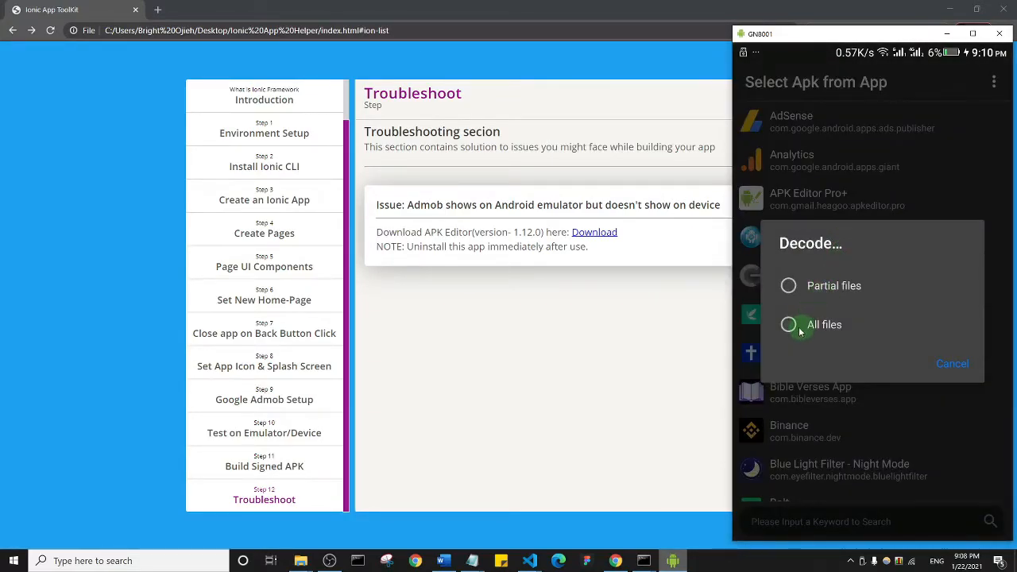
# Step: Decode all files, switch strings to English (-en-rGB), and build a signed APK
pyautogui.click(788, 324)
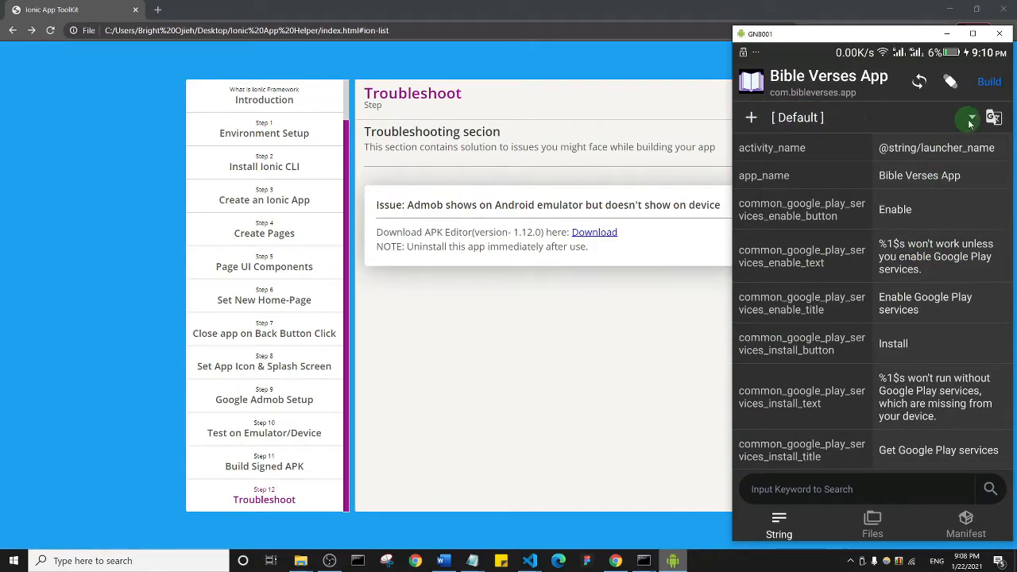
pyautogui.click(968, 118)
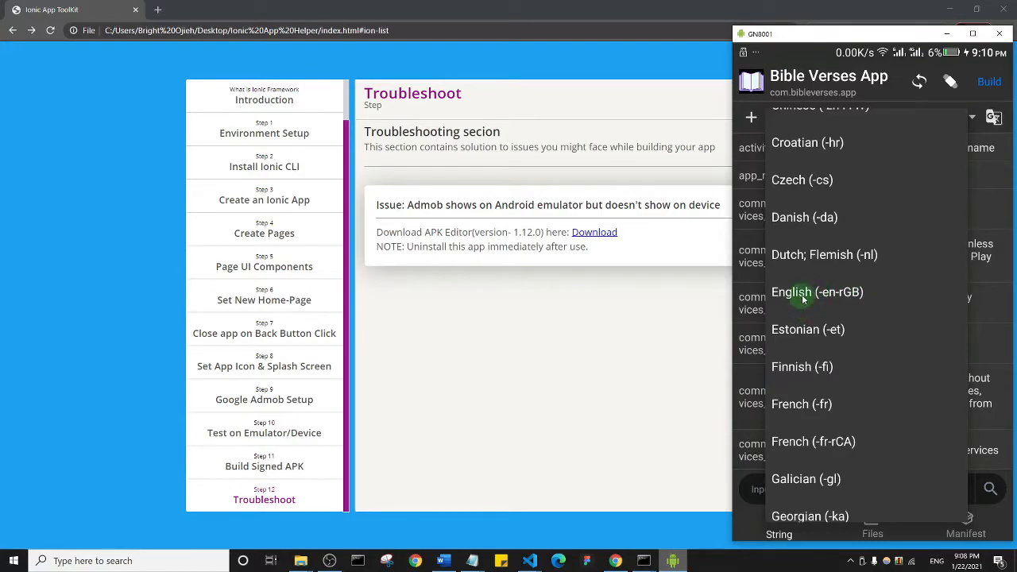
pyautogui.click(816, 292)
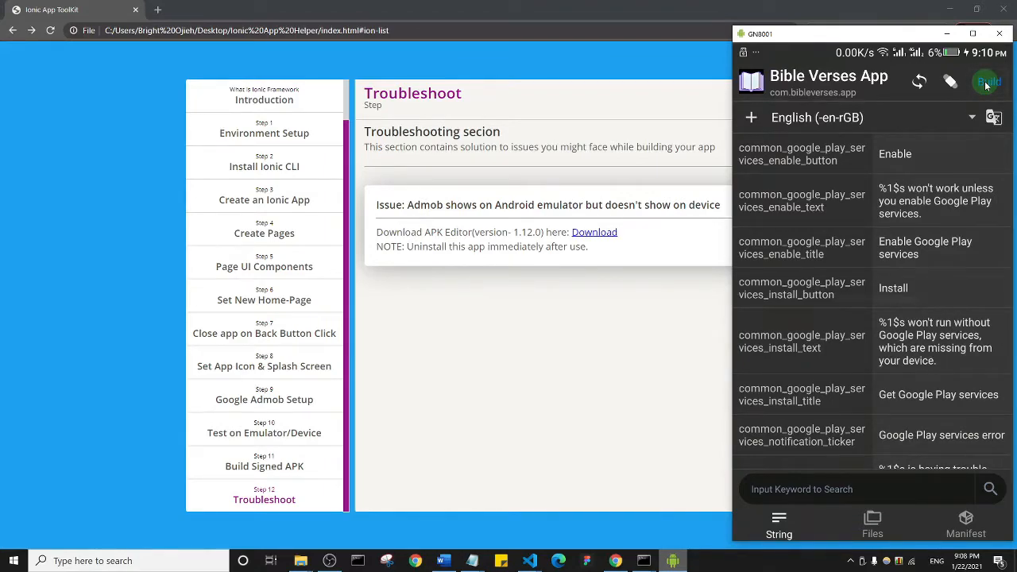
pyautogui.click(989, 83)
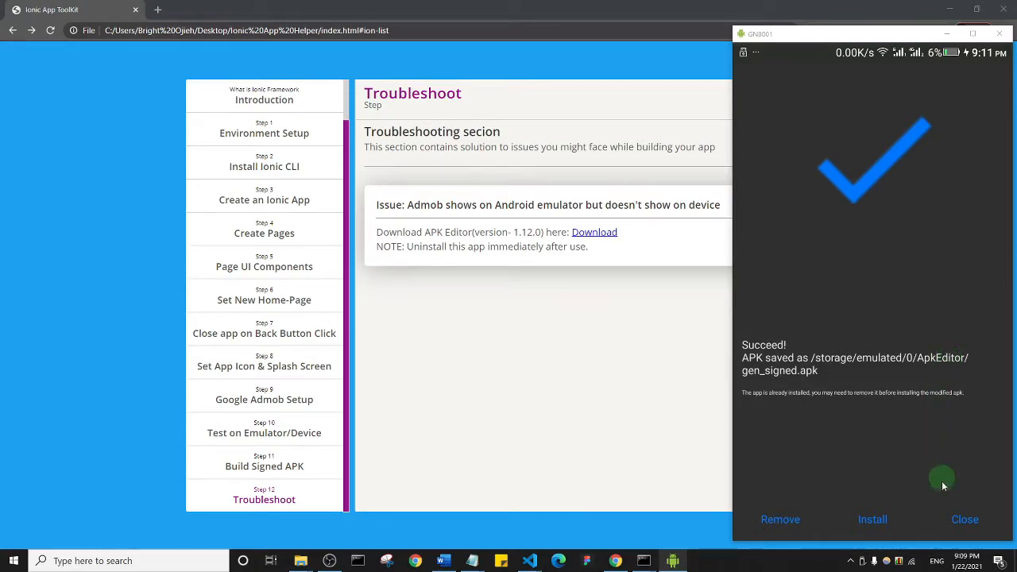
pyautogui.moveTo(891, 286)
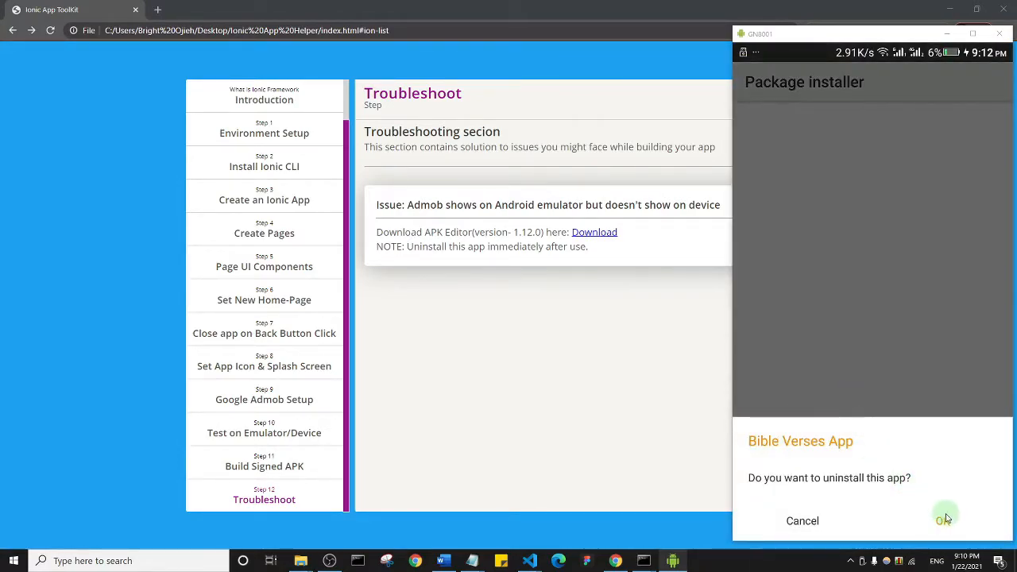
# Step: Confirm uninstalling the original Bible Verses App
pyautogui.click(943, 522)
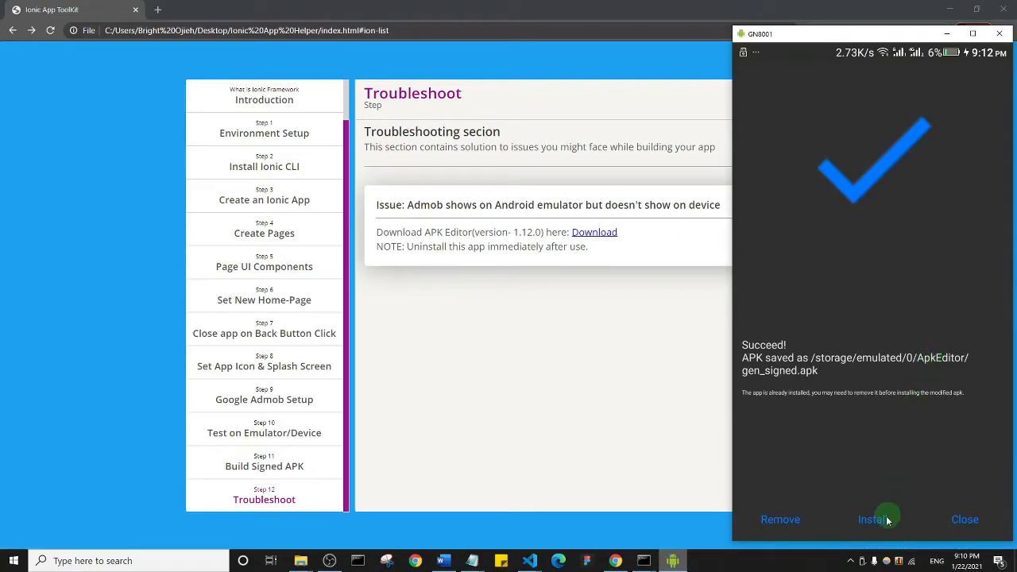
# Step: Install the rebuilt Bible Verses App and launch it to its home topic list
pyautogui.click(871, 518)
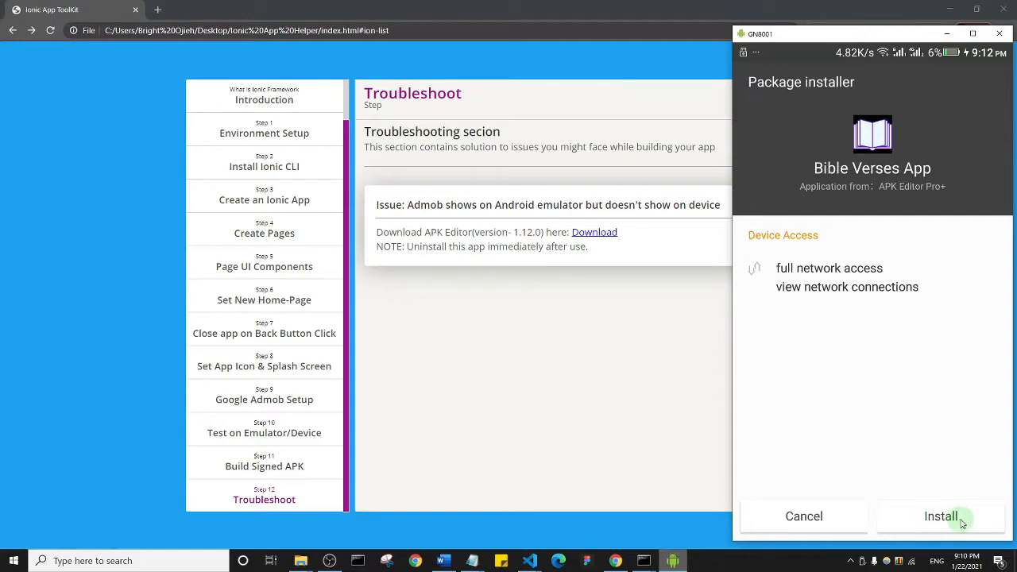
pyautogui.click(941, 515)
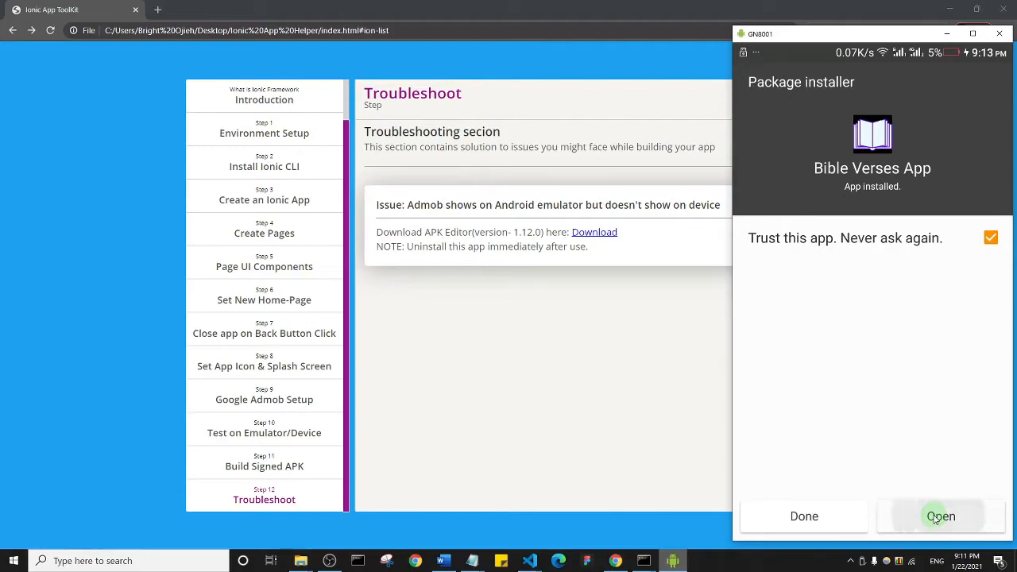
pyautogui.click(940, 516)
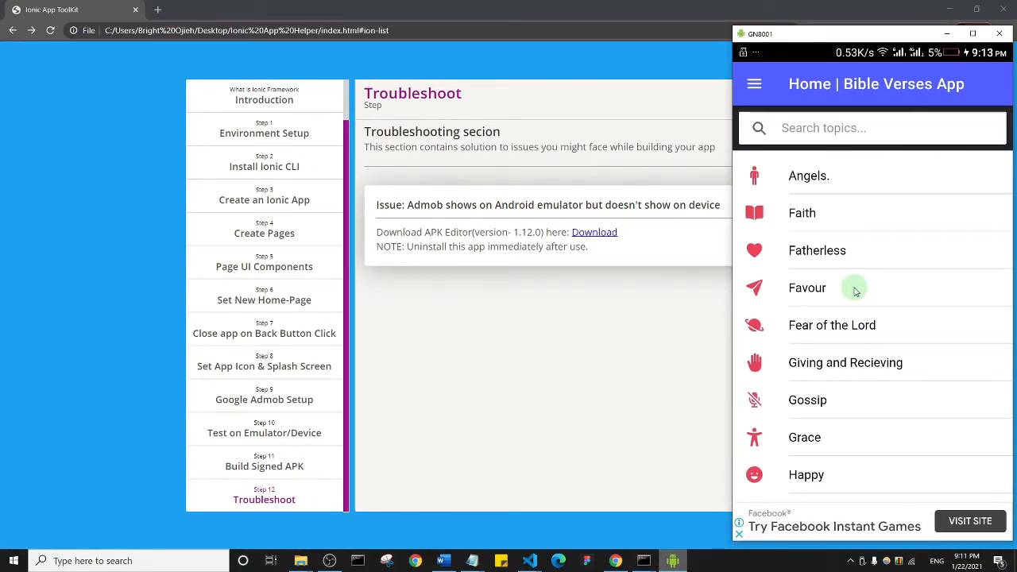
pyautogui.moveTo(813, 236)
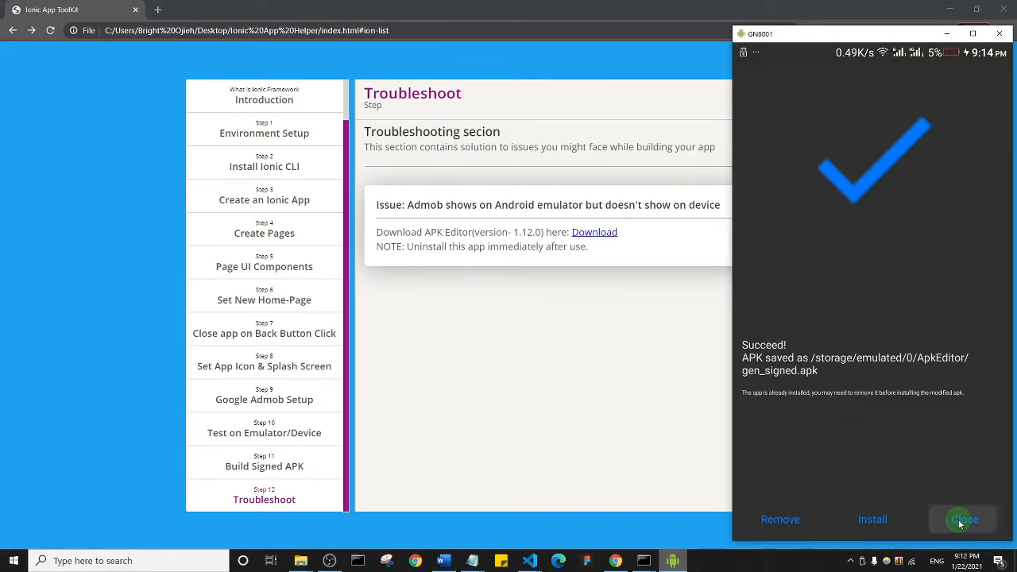
# Step: Close the build result and uninstall APK Editor Pro+ from the home screen
pyautogui.click(963, 518)
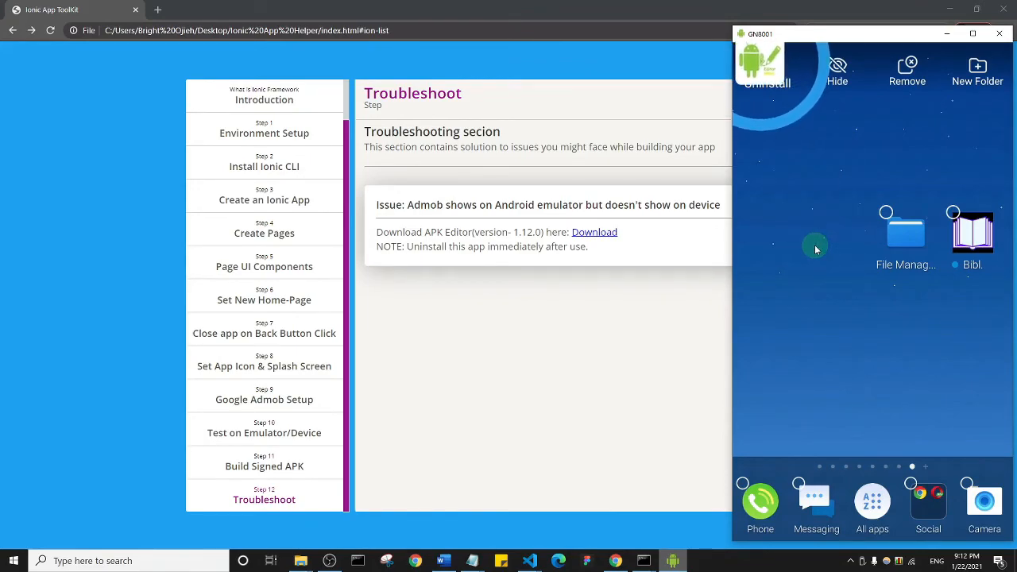
pyautogui.click(766, 72)
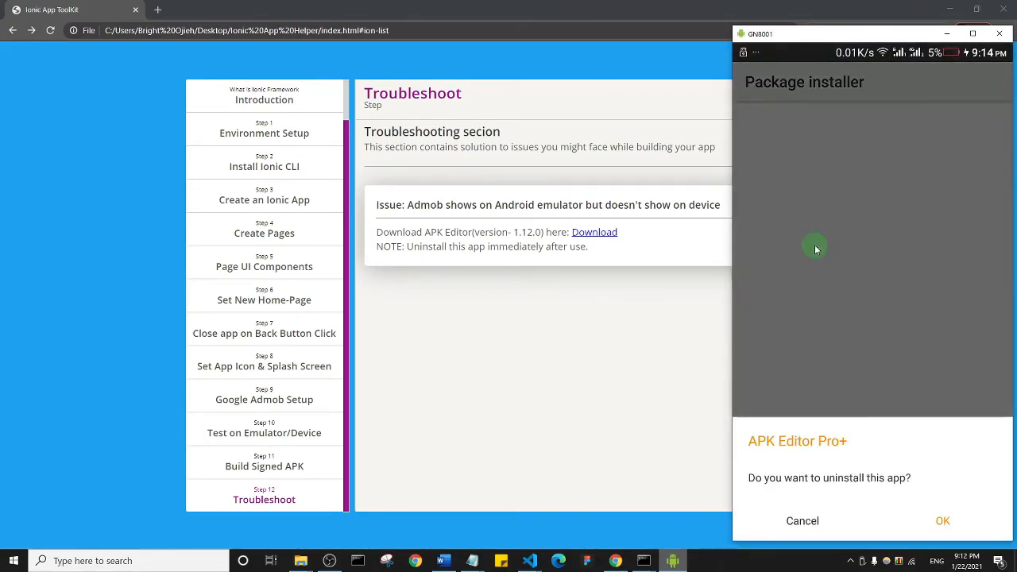
pyautogui.click(942, 521)
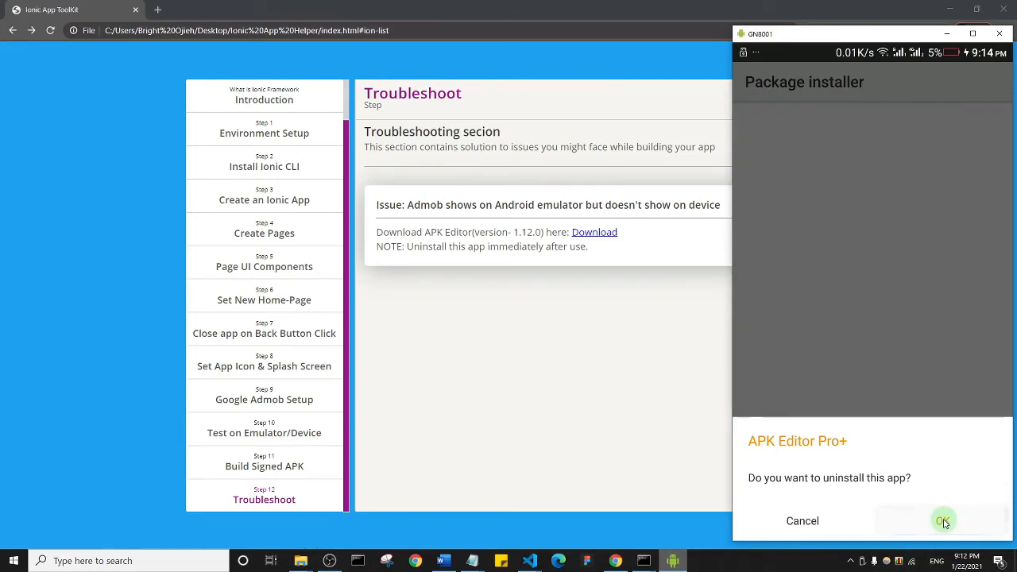
pyautogui.click(943, 521)
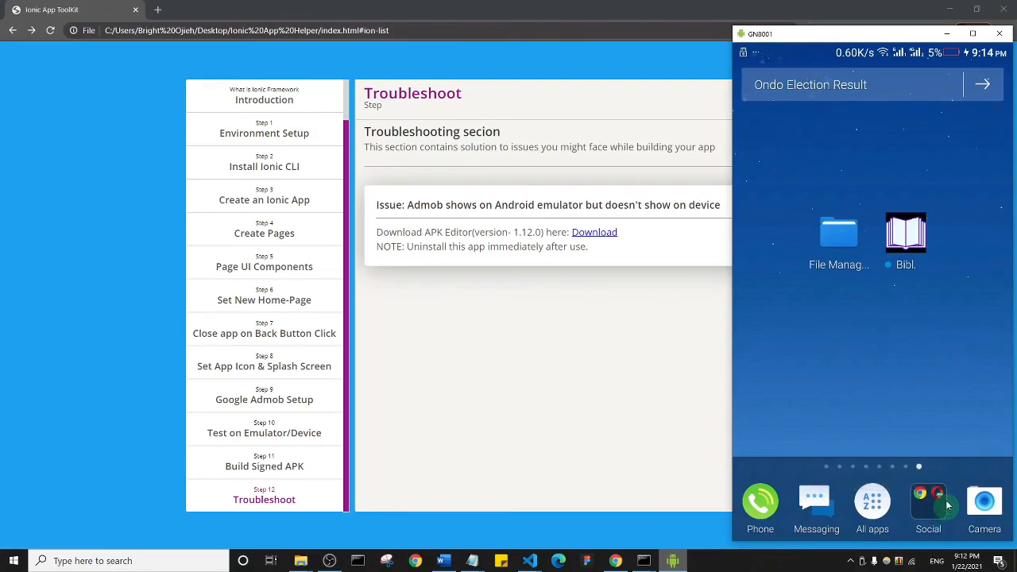
pyautogui.moveTo(912, 232)
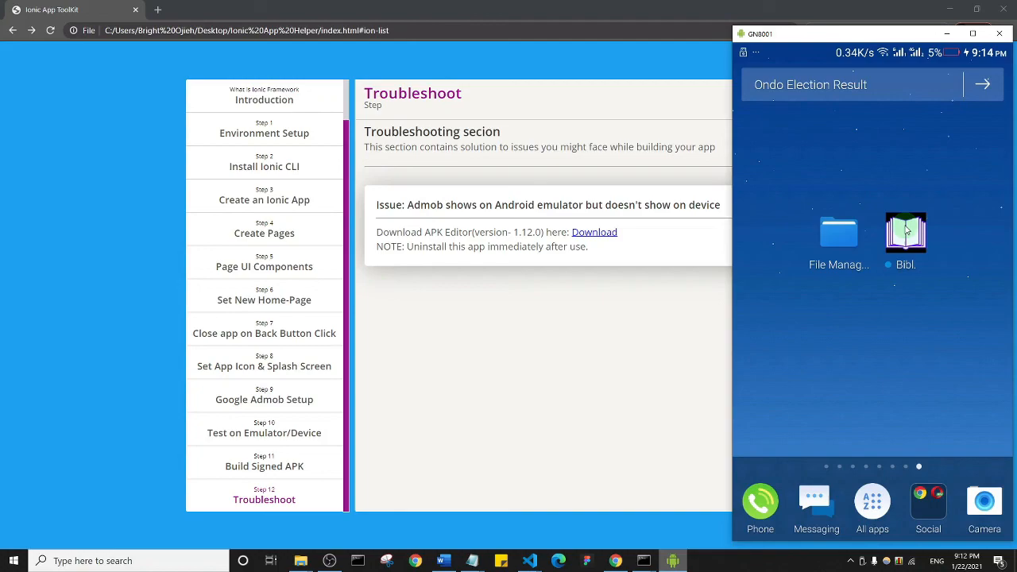
pyautogui.moveTo(823, 168)
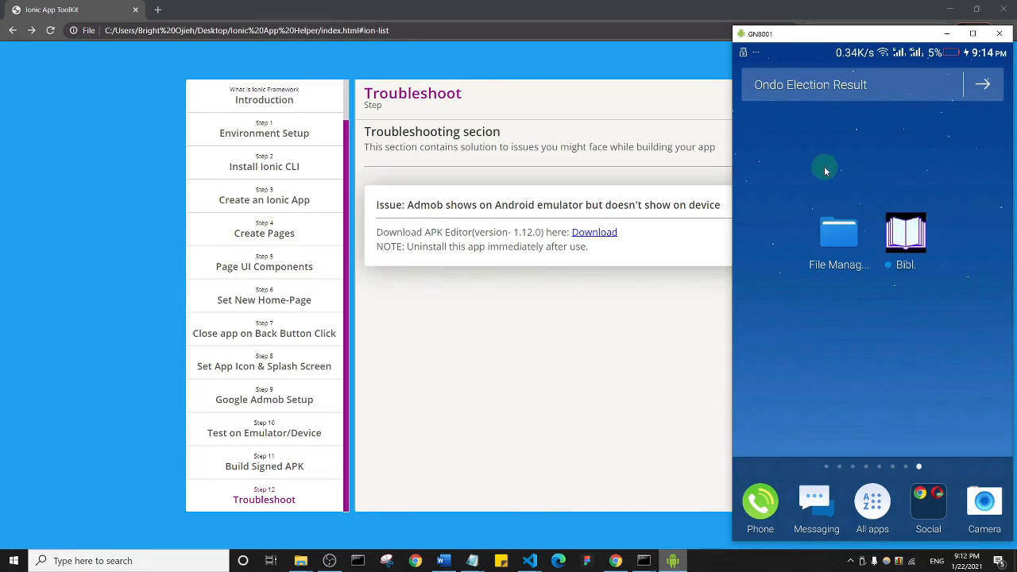
pyautogui.moveTo(804, 162)
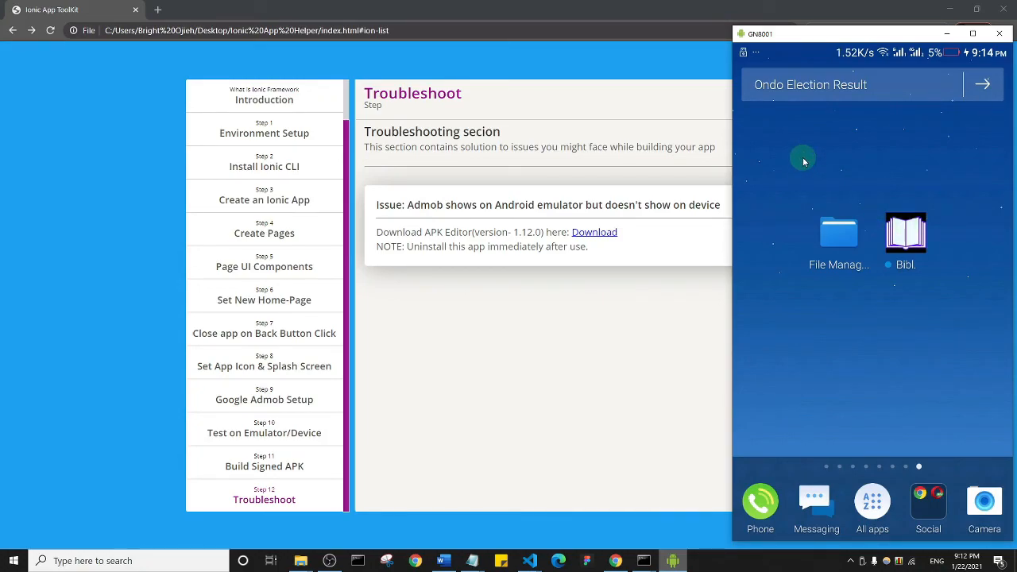